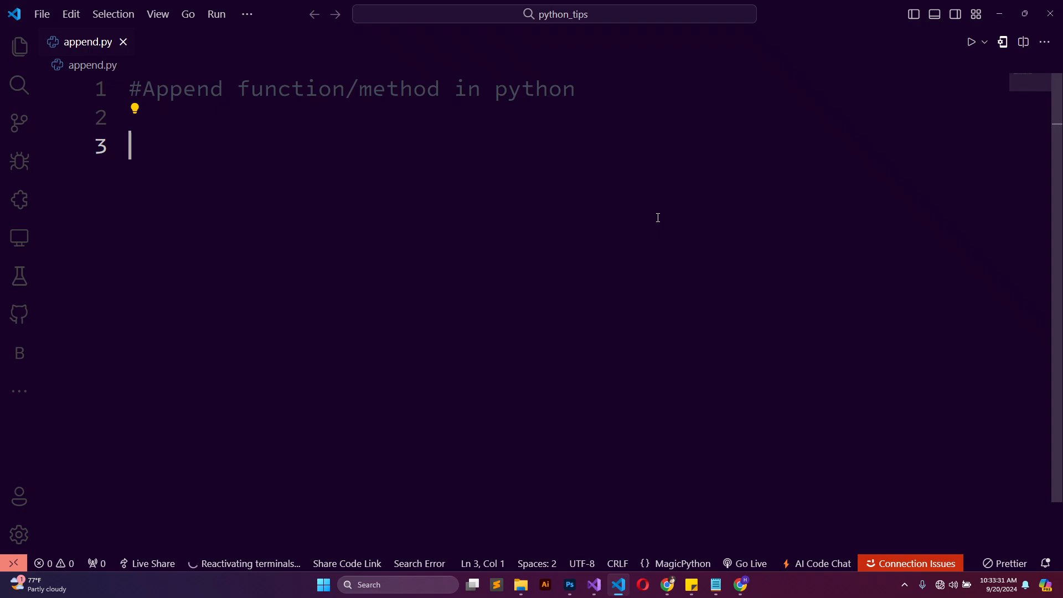
Begin the variable name on line 3 of append.py, typing 'programm'
{"action": "type", "text": "programm"}
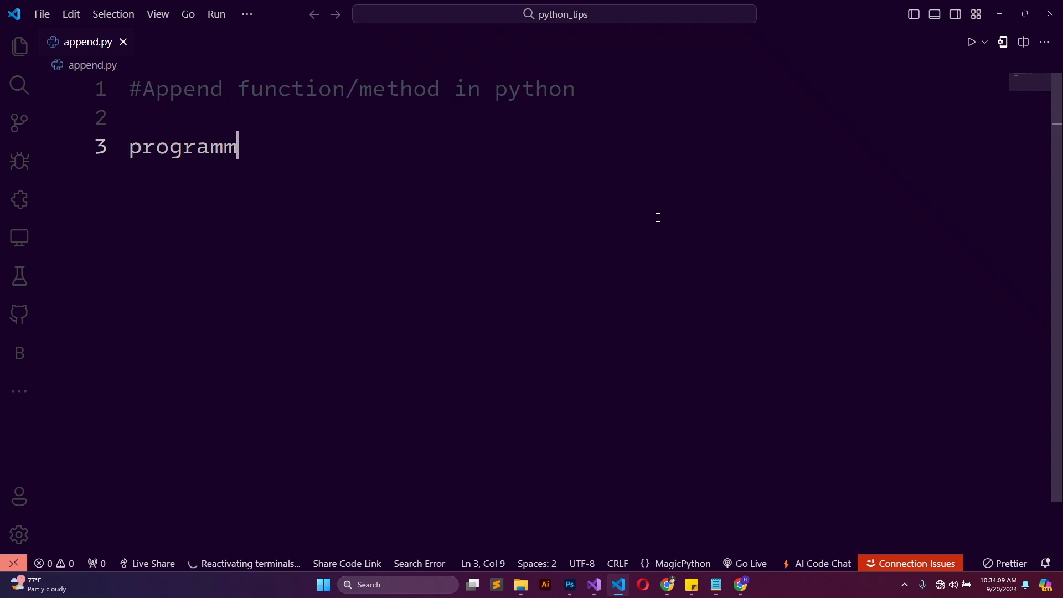
Complete programming_languages = ["Java", "Python", "C#"], fixing the name typo, and start line 4
{"action": "type", "text": "ing_language"}
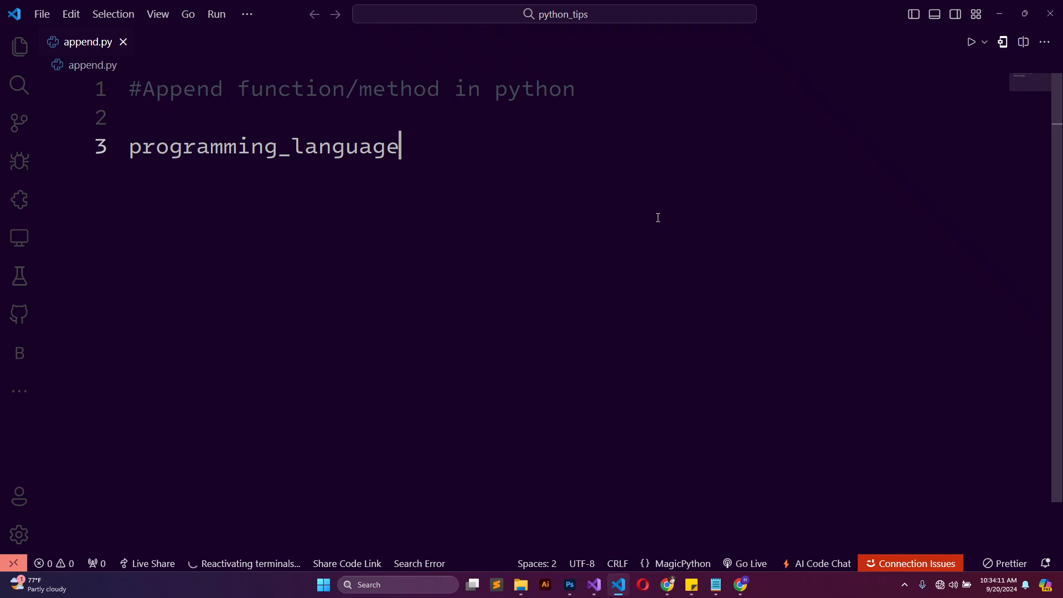
{"action": "type", "text": "ages"}
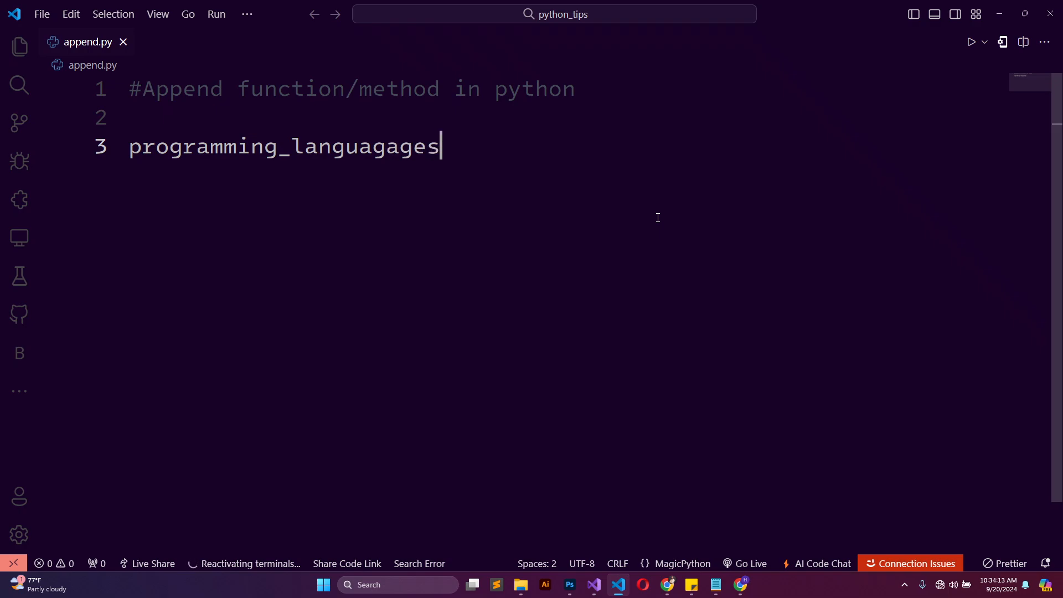
{"action": "key", "text": "Backspace"}
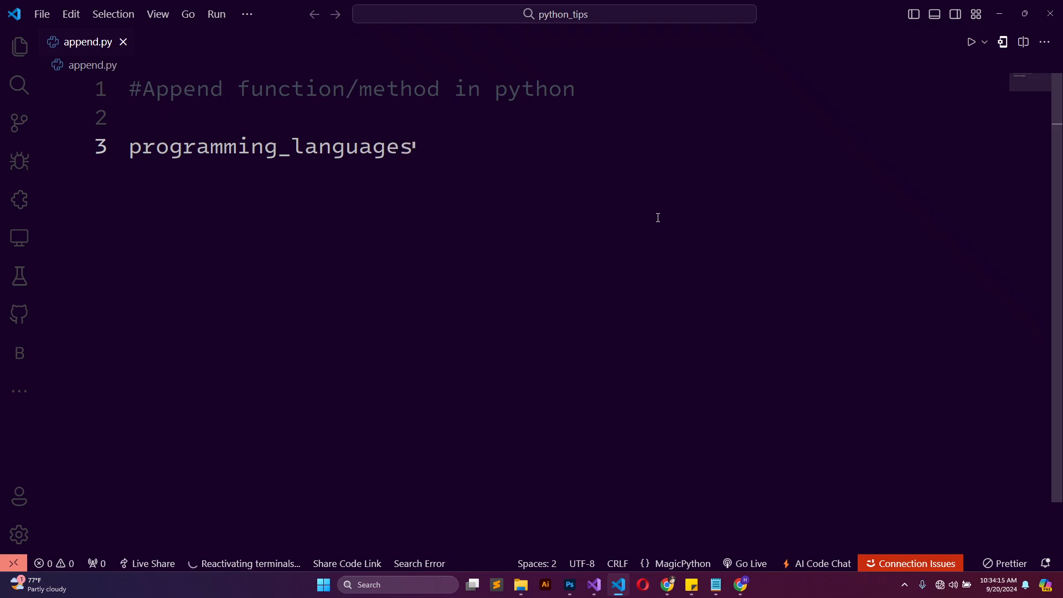
{"action": "type", "text": "= []"}
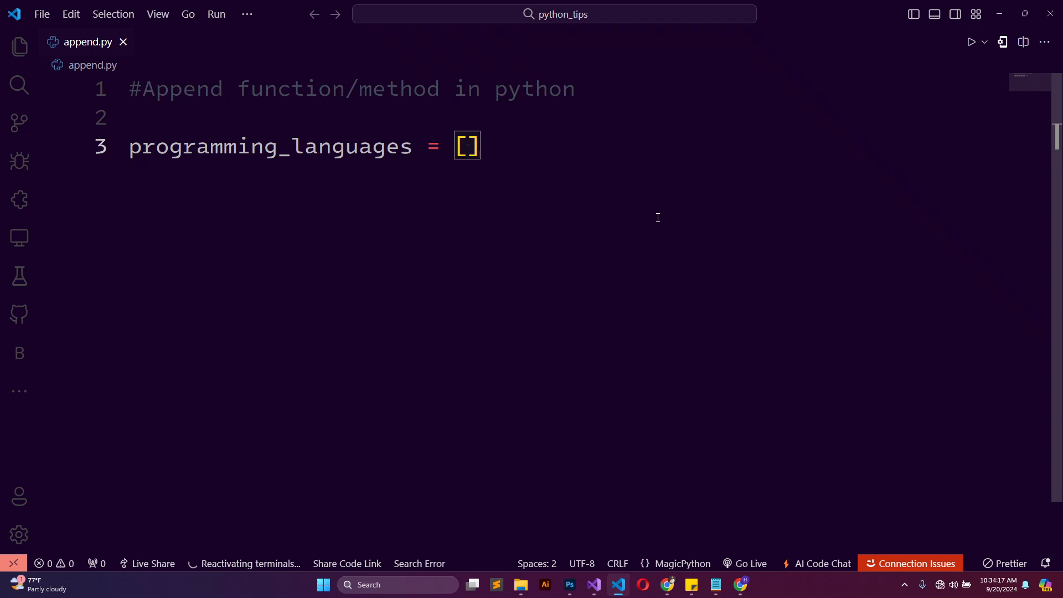
{"action": "type", "text": "\"Java\""}
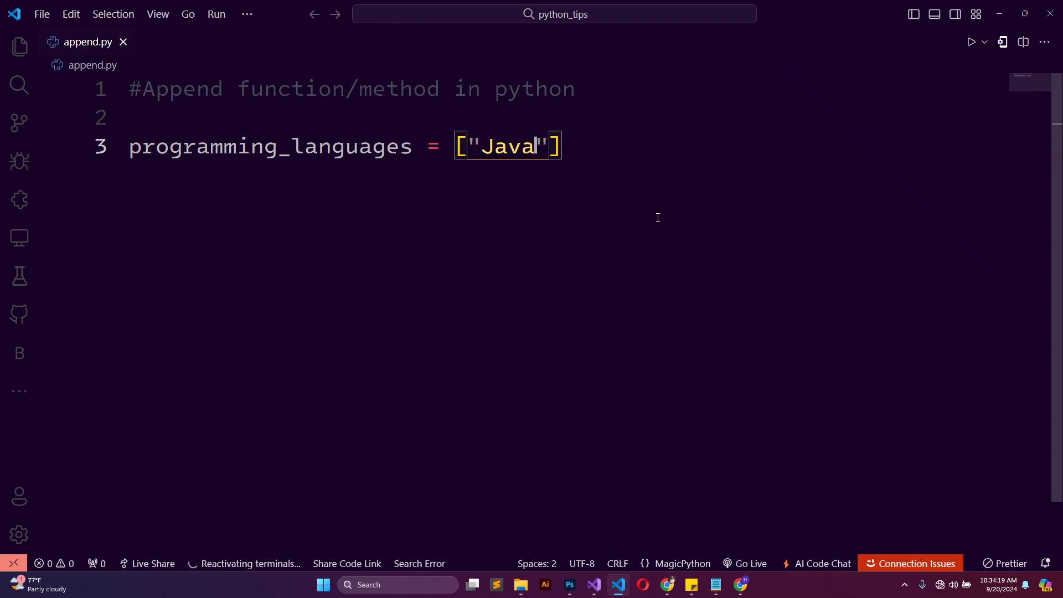
{"action": "type", "text": ", \"\""}
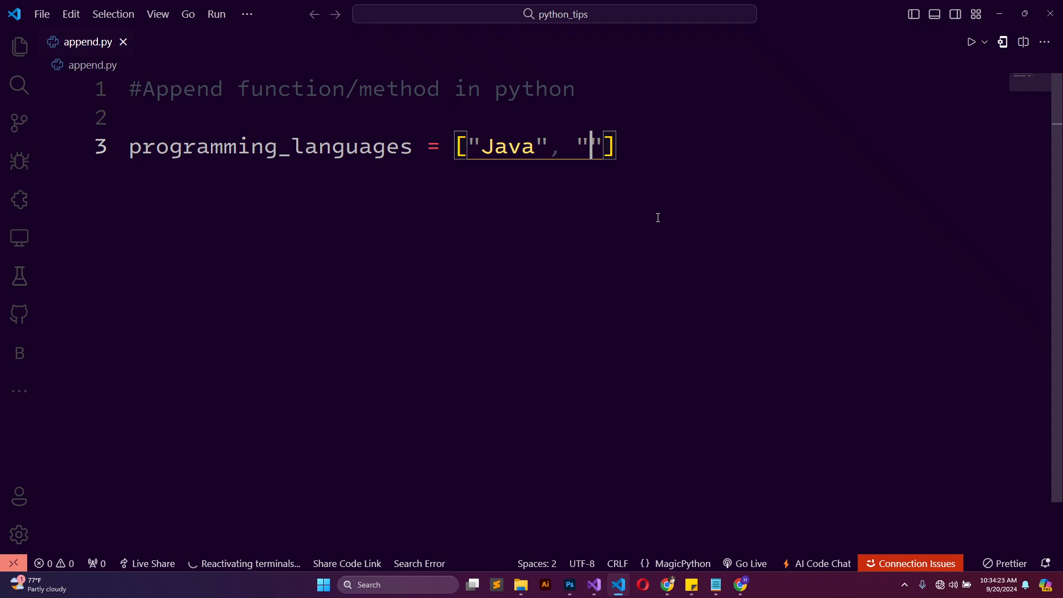
{"action": "type", "text": "Python"}
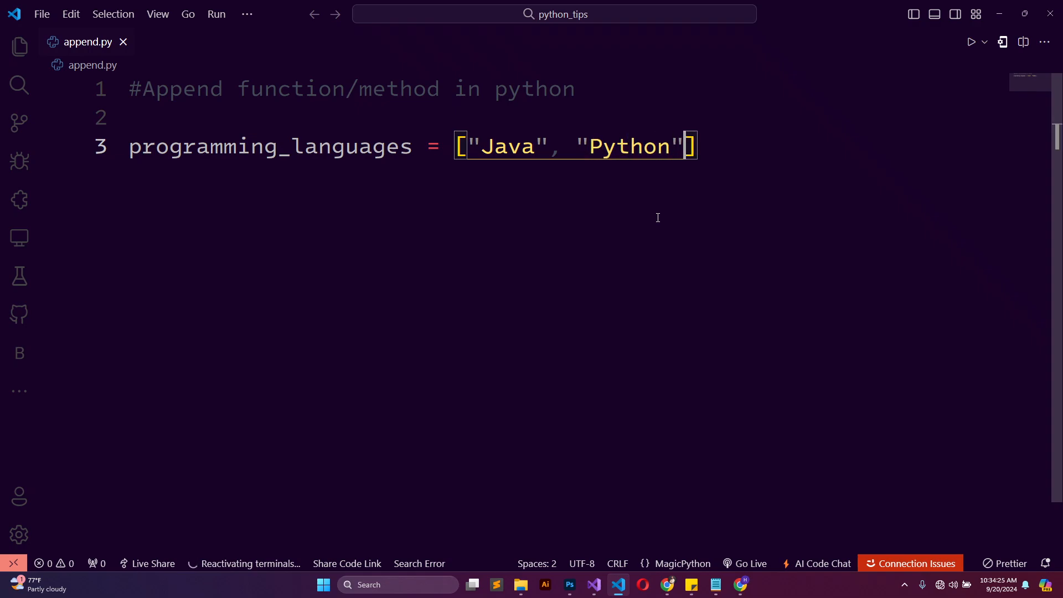
{"action": "type", "text": ", \"C\""}
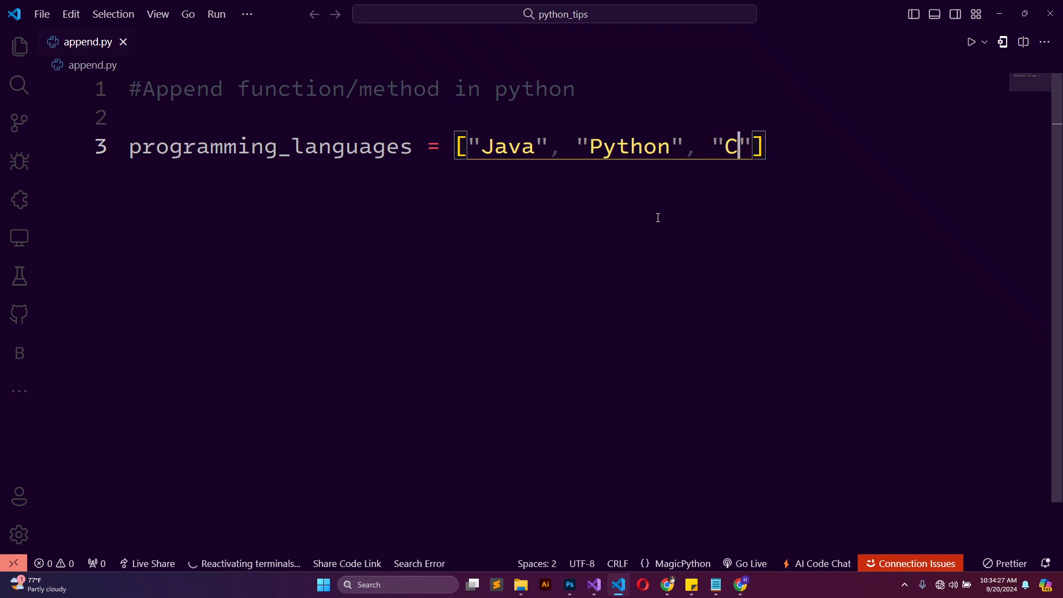
{"action": "key", "text": "Enter"}
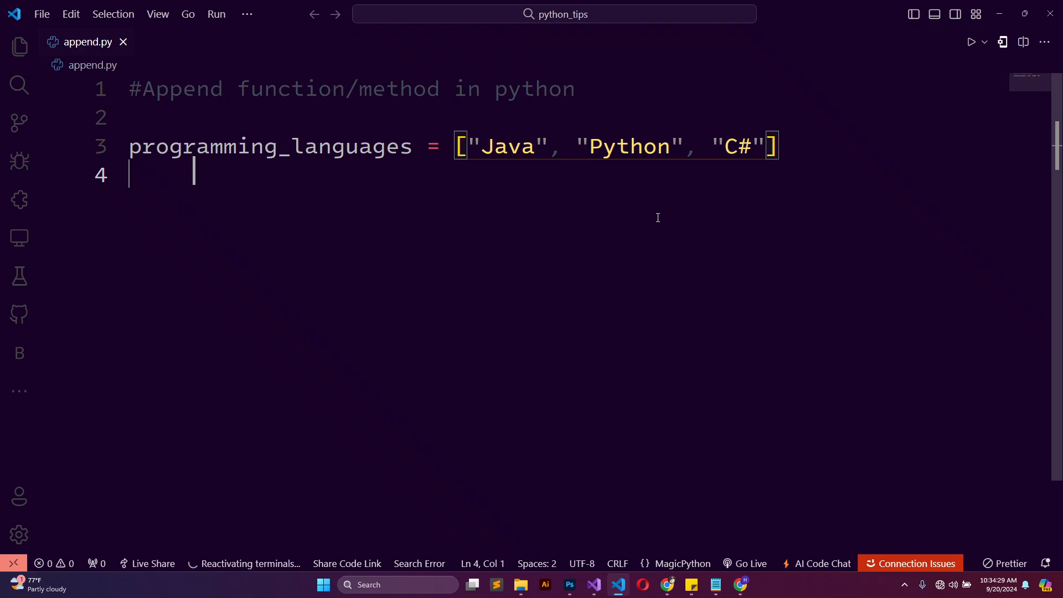
Write print(programming_languages) on line 5 and start a 'py' command in the terminal
{"action": "type", "text": "prin"}
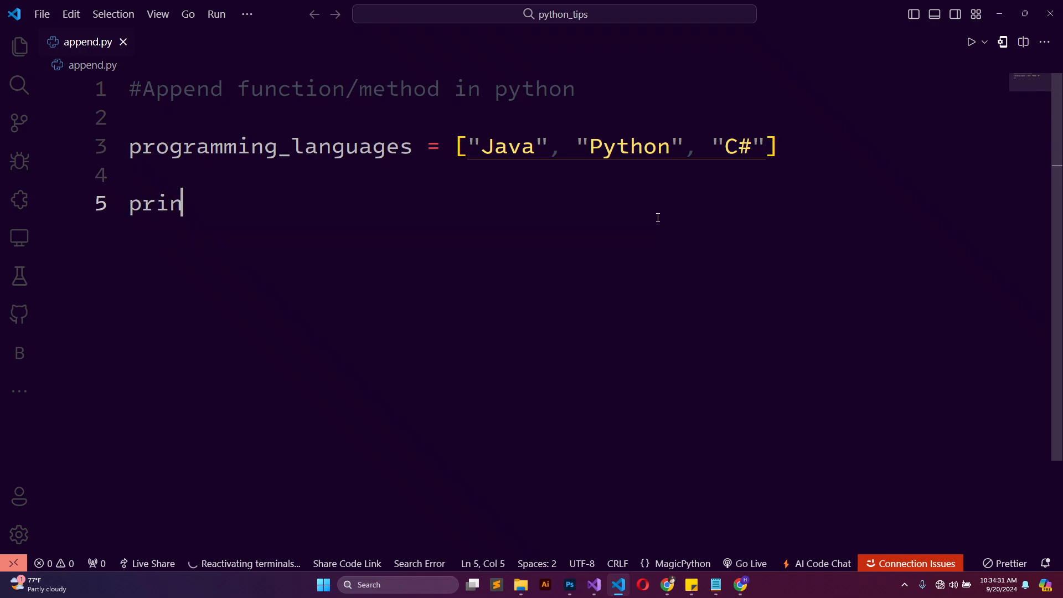
{"action": "type", "text": "t(prog"}
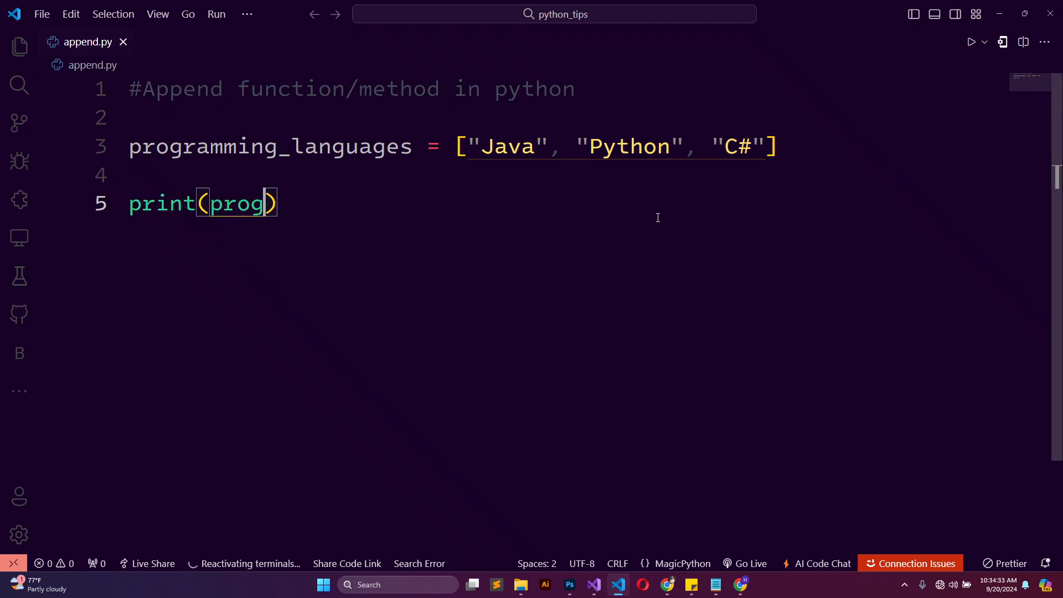
{"action": "type", "text": "ramming_lan"}
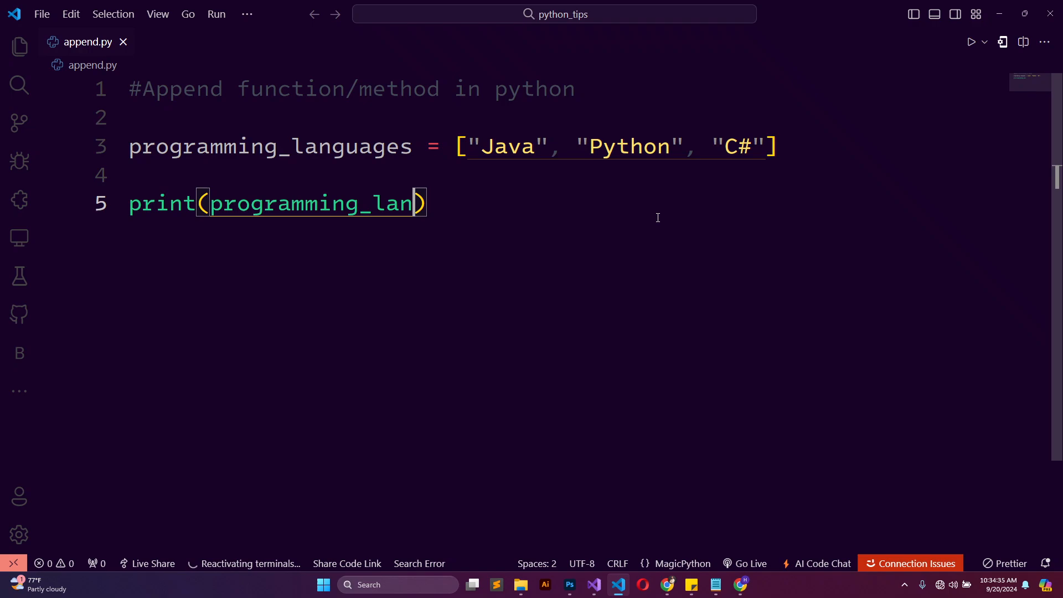
{"action": "type", "text": "guages"}
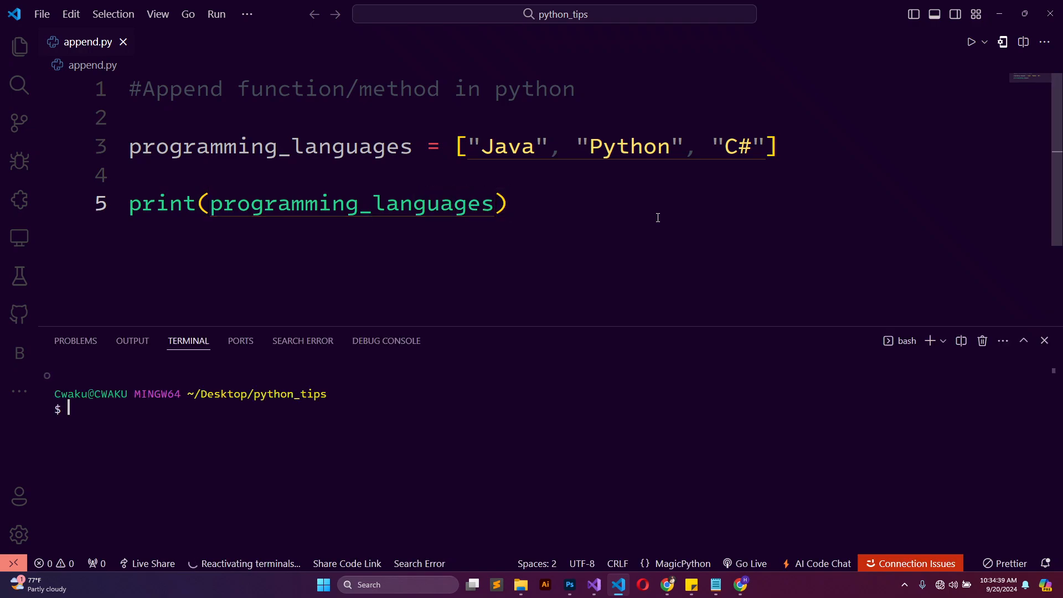
{"action": "type", "text": "py"}
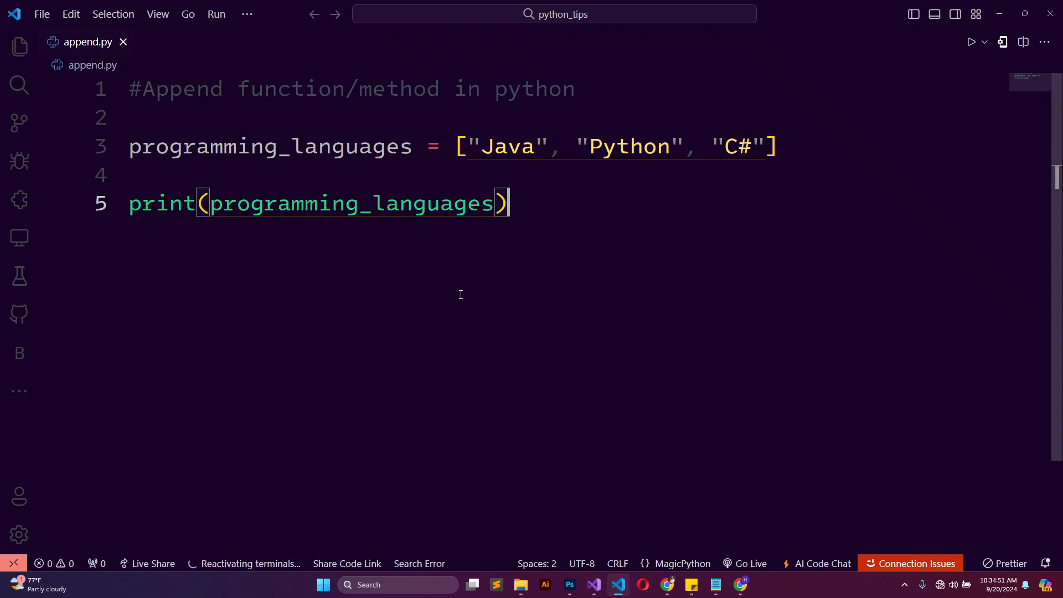
Insert programming_languages.append() after the list definition, with the cursor inside its parentheses
{"action": "left_click", "coordinate": [132, 175]}
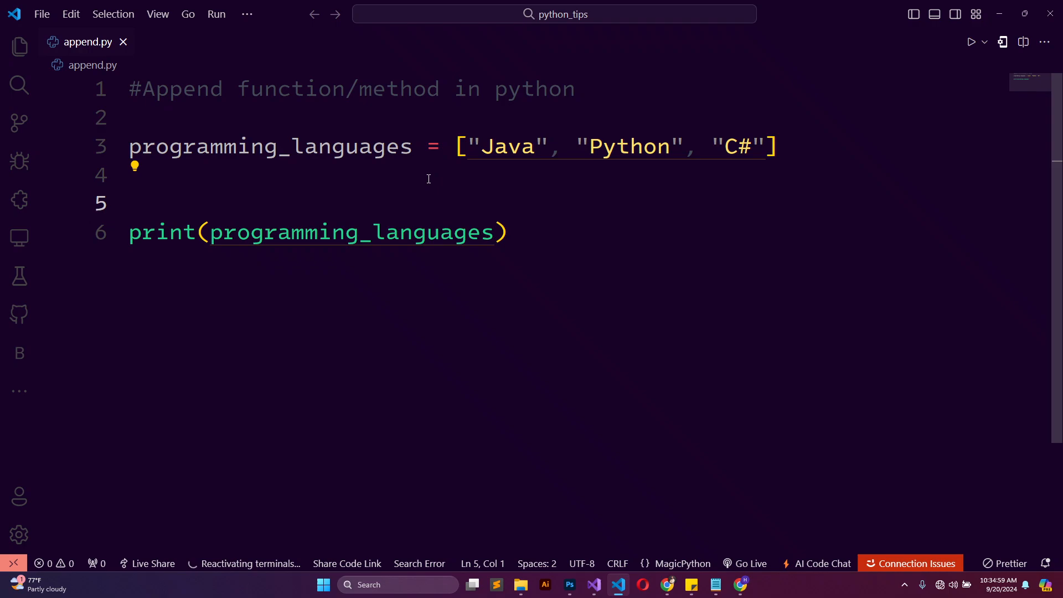
{"action": "type", "text": "progra"}
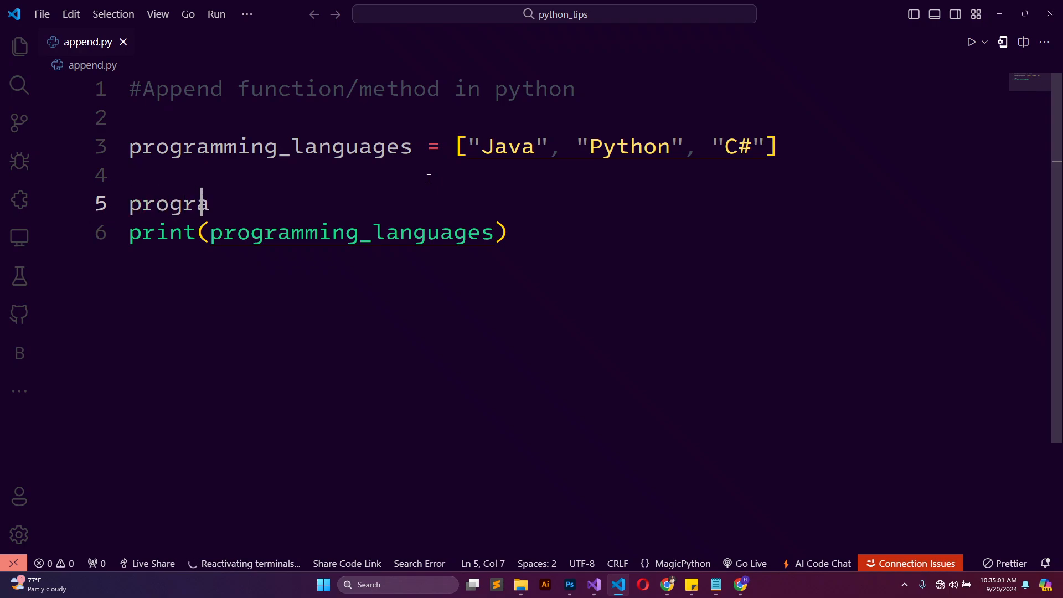
{"action": "type", "text": "mming_anuge"}
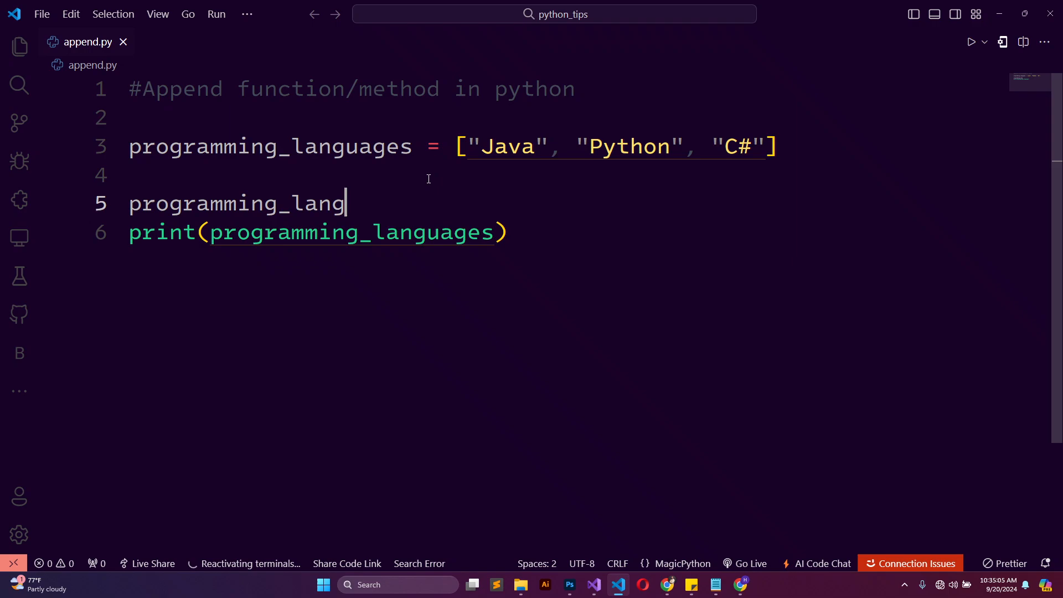
{"action": "type", "text": "uages.appe"}
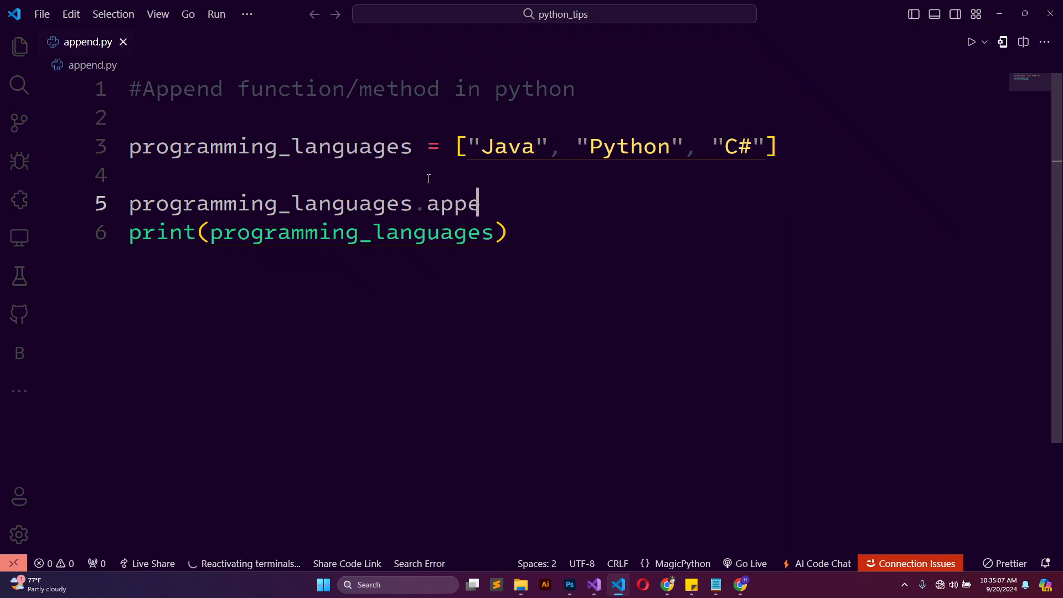
{"action": "type", "text": "nd()"}
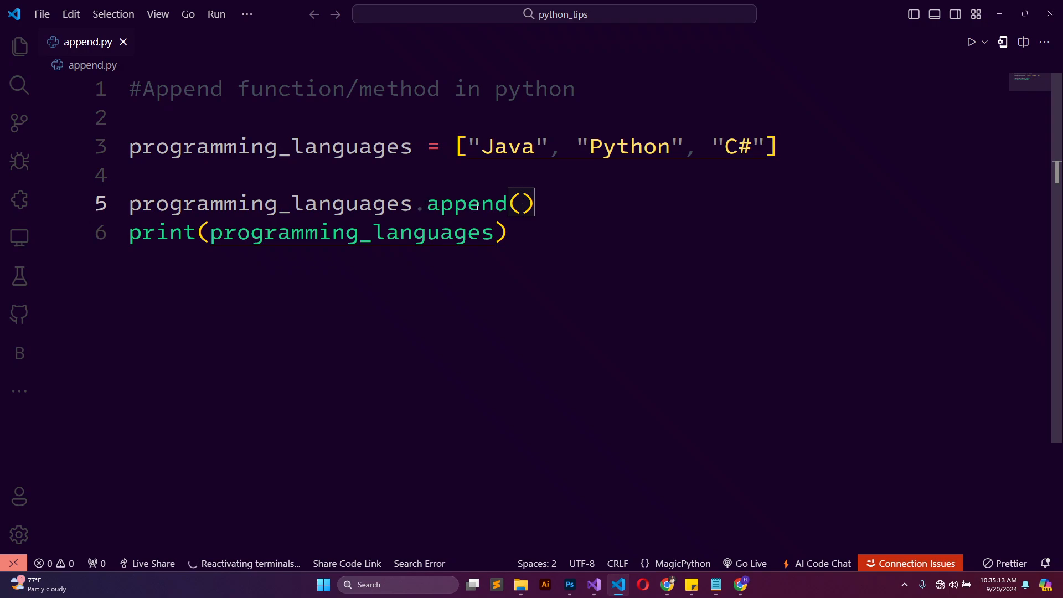
{"action": "mouse_move", "coordinate": [390, 158]}
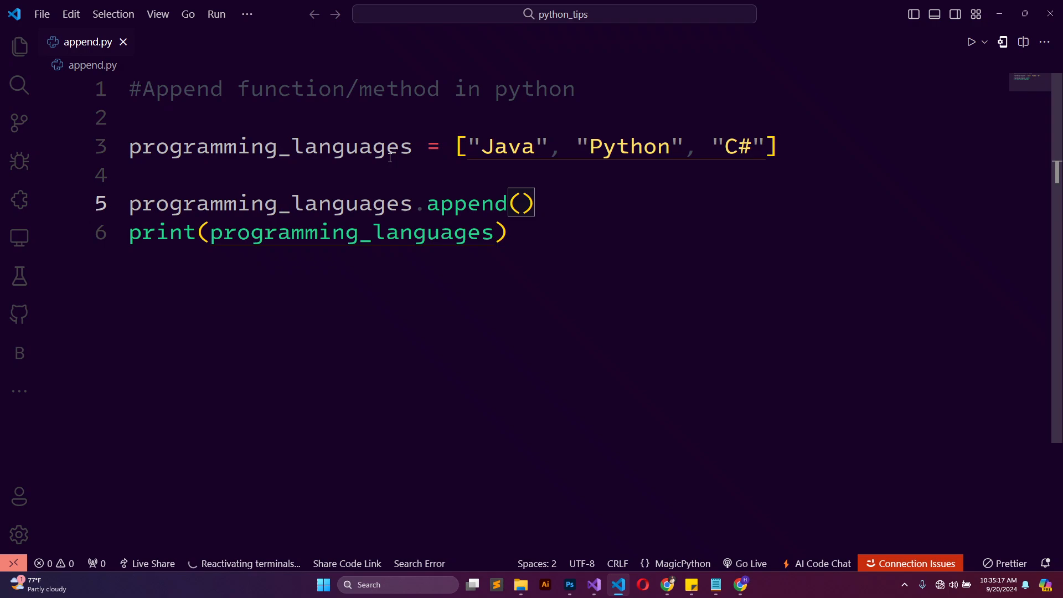
{"action": "left_click", "coordinate": [522, 203]}
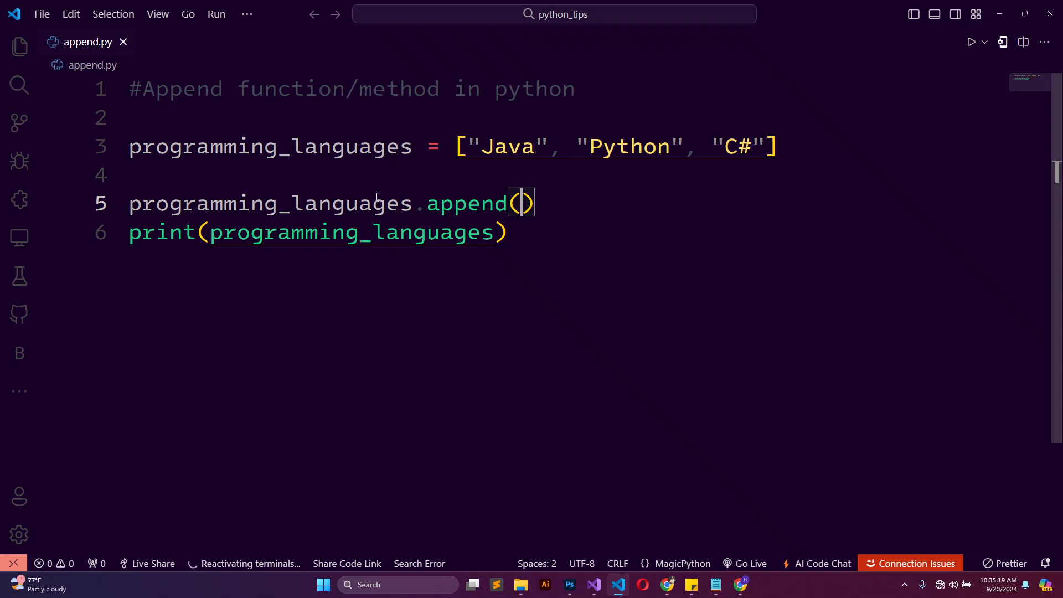
{"action": "mouse_move", "coordinate": [480, 232]}
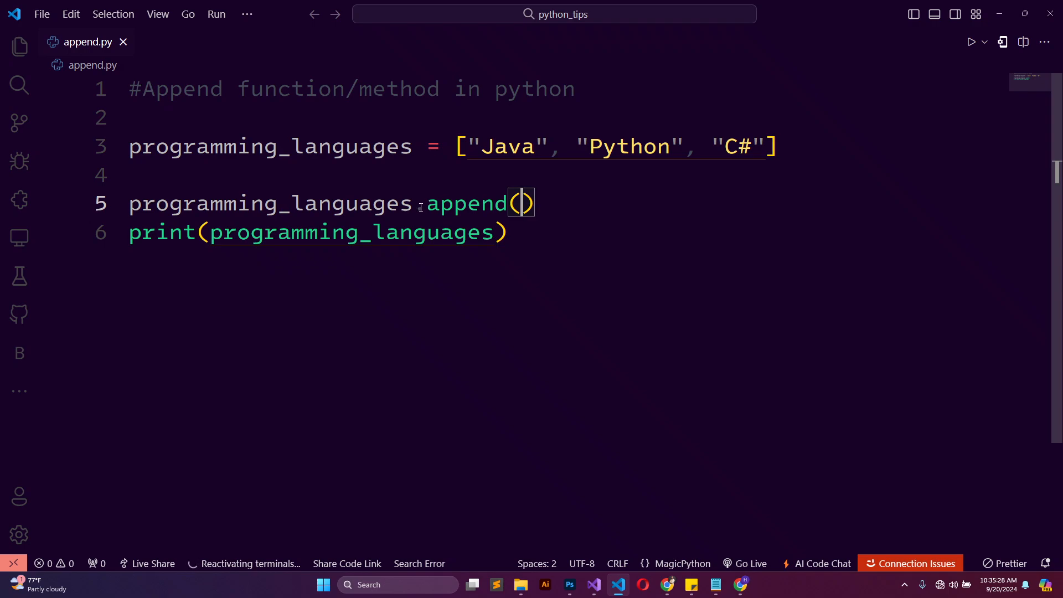
Pass "Kotlin" to append() and add a blank line before the print call
{"action": "double_click", "coordinate": [464, 202]}
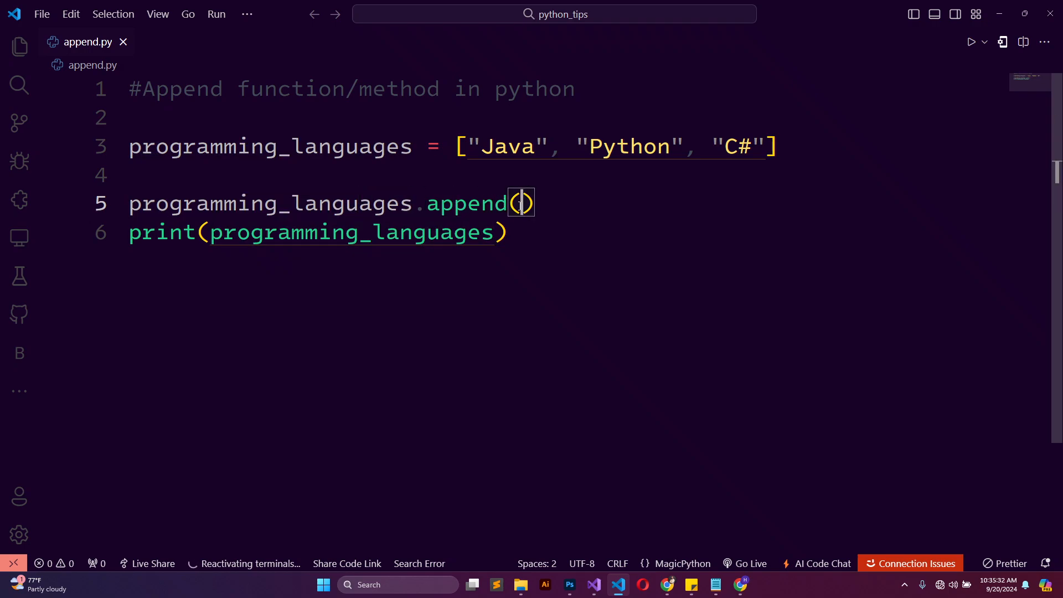
{"action": "type", "text": "\"\""}
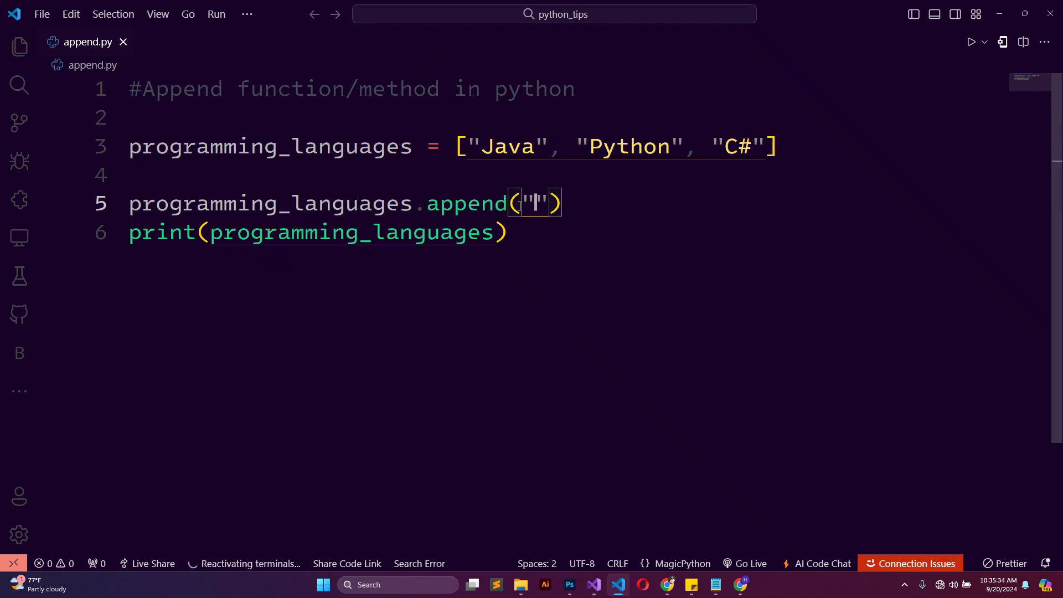
{"action": "type", "text": "K"}
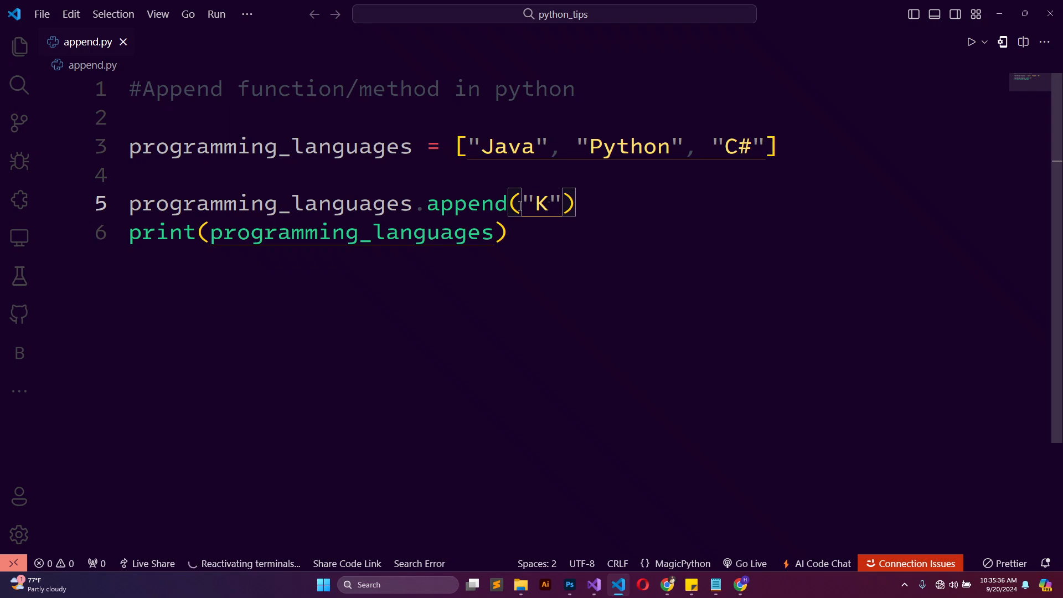
{"action": "type", "text": "otlin"}
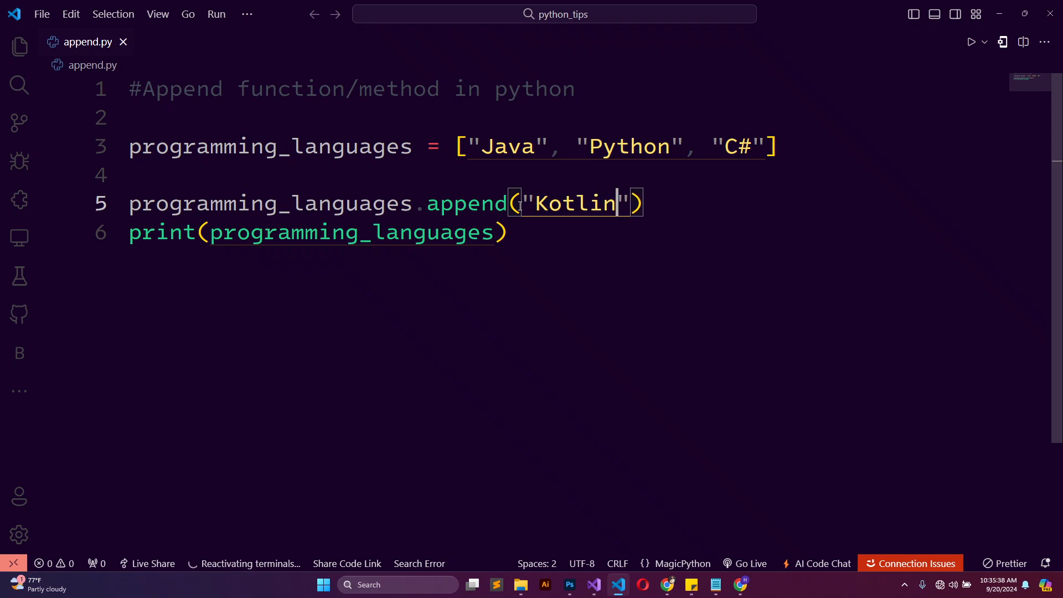
{"action": "key", "text": "Enter"}
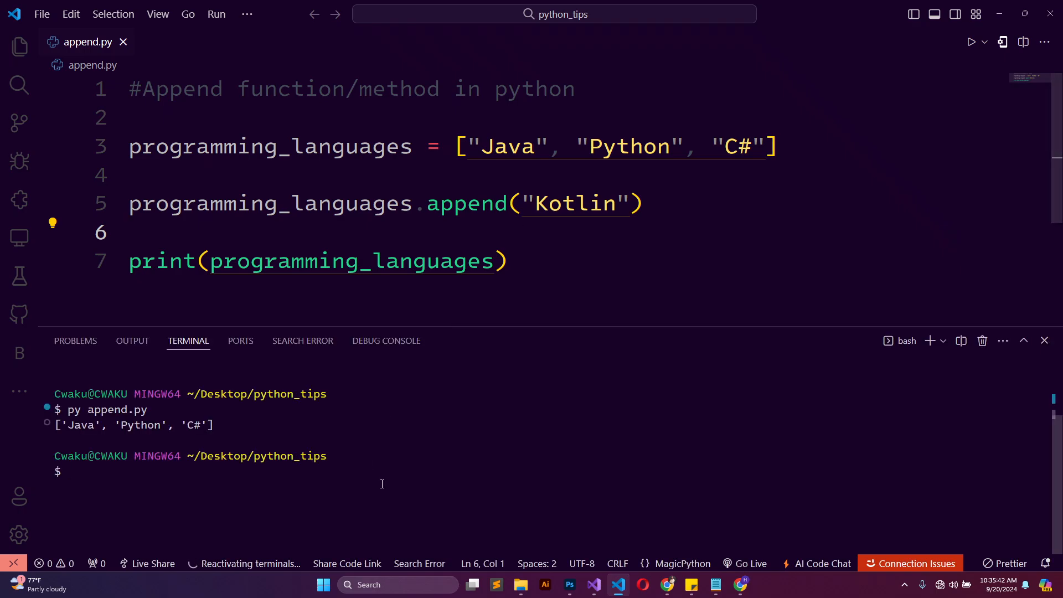
Clear the terminal and run append.py, showing ['Java', 'Python', 'C#', 'Kotlin']
{"action": "type", "text": "pyt"}
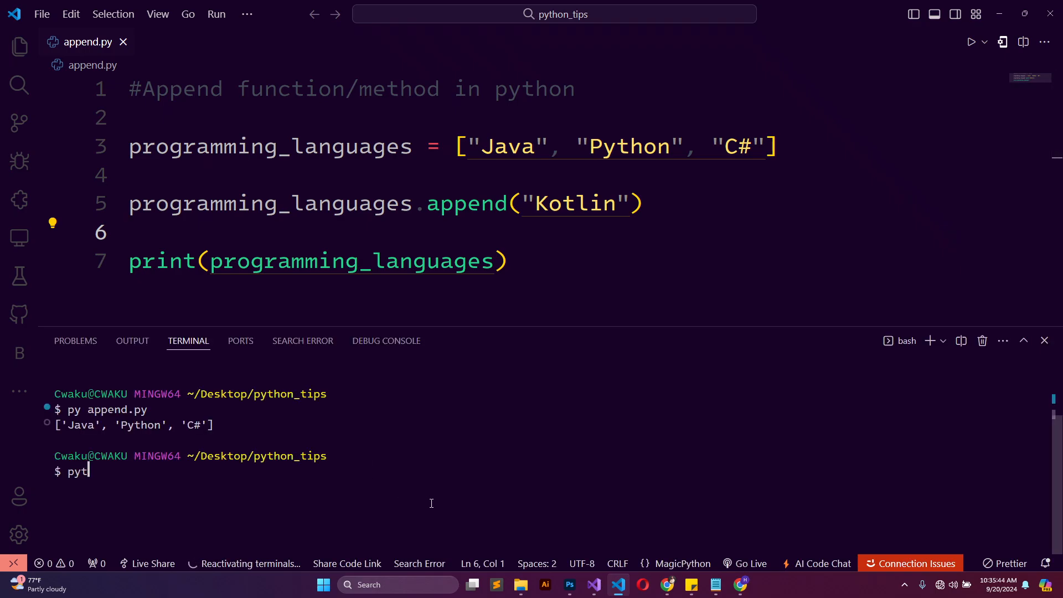
{"action": "type", "text": "clear"}
{"action": "type", "text": "py app"}
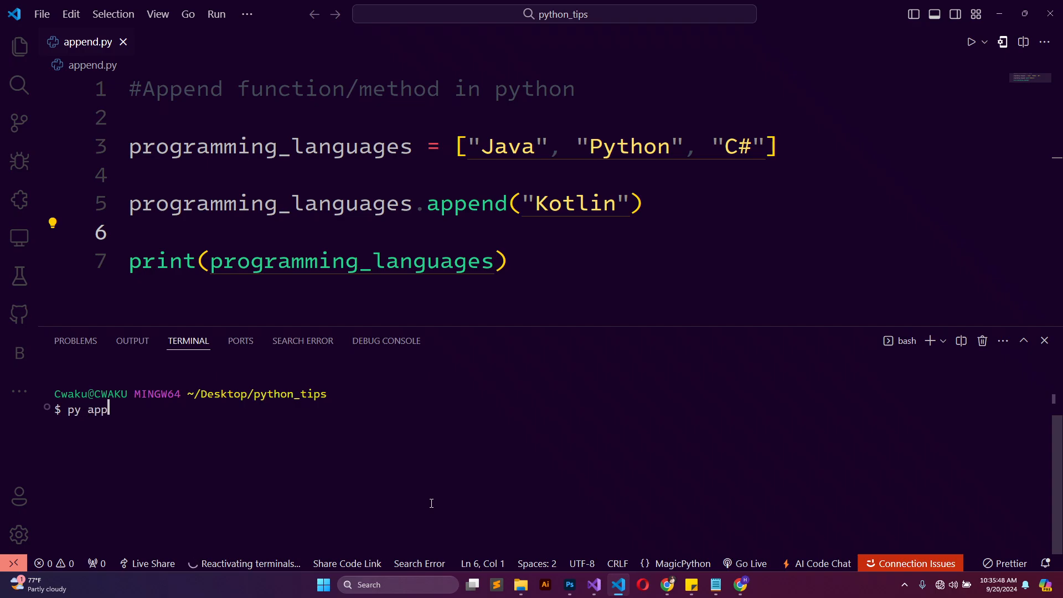
{"action": "key", "text": "Return"}
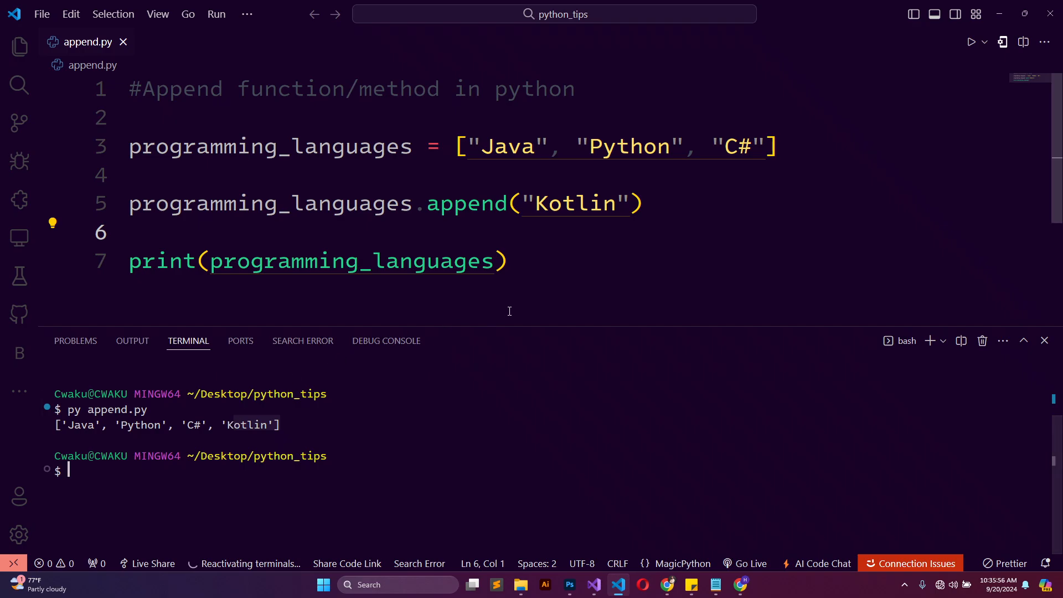
{"action": "left_click", "coordinate": [505, 261]}
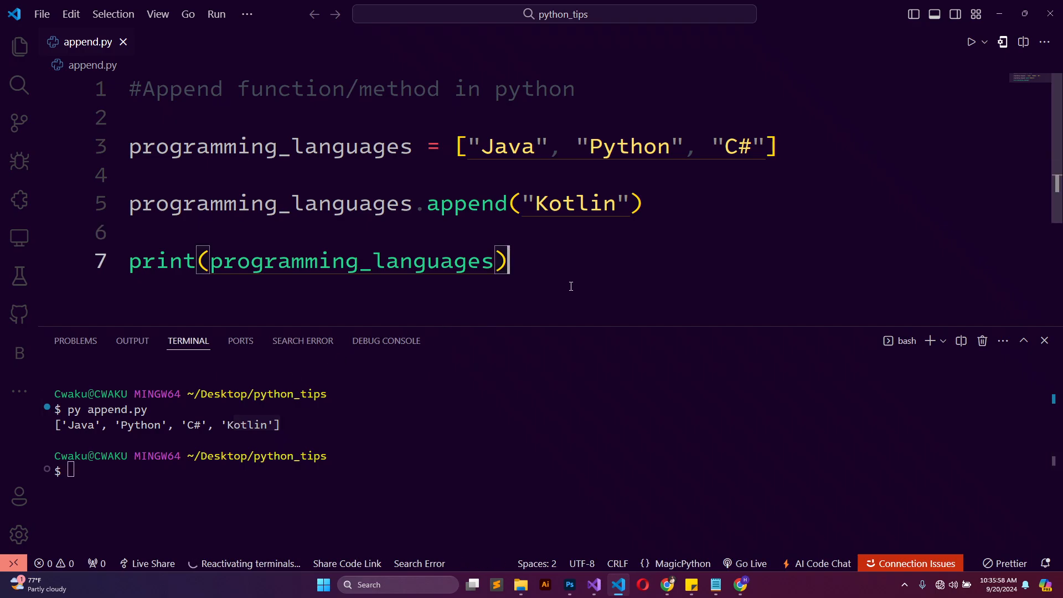